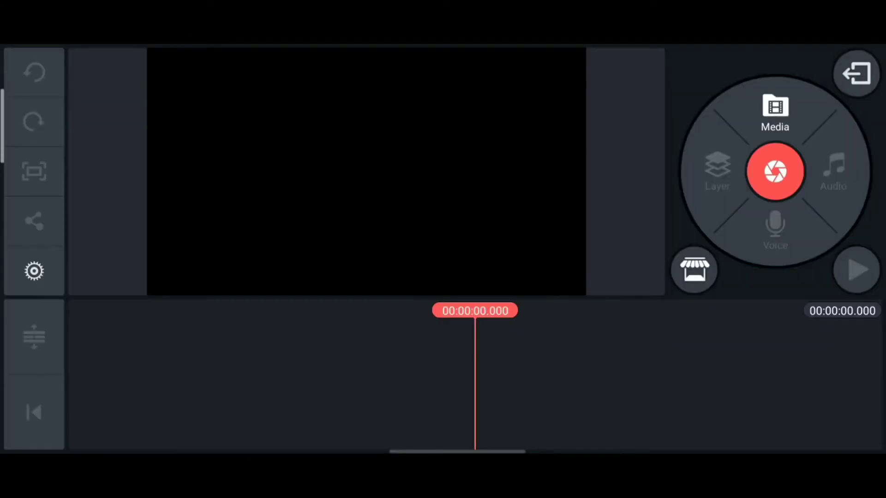
- Set the Default Duration of a Layer to 10 seconds in the Editing project settings
click(32, 272)
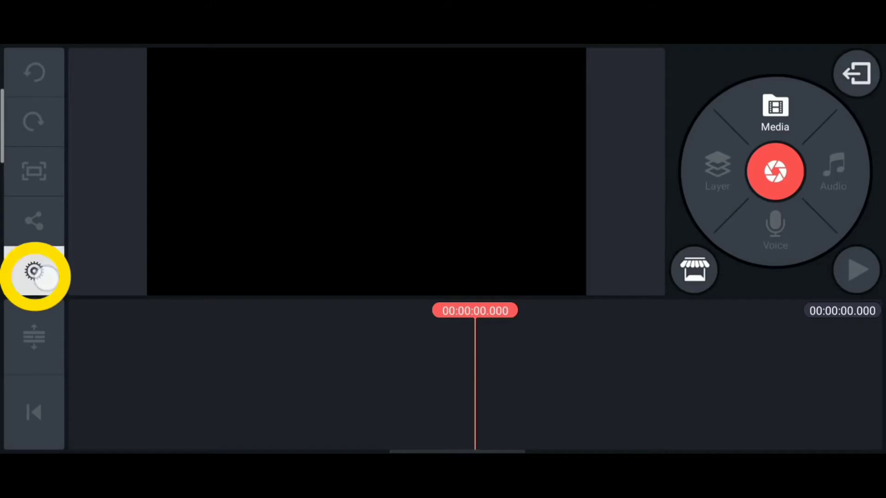
click(33, 275)
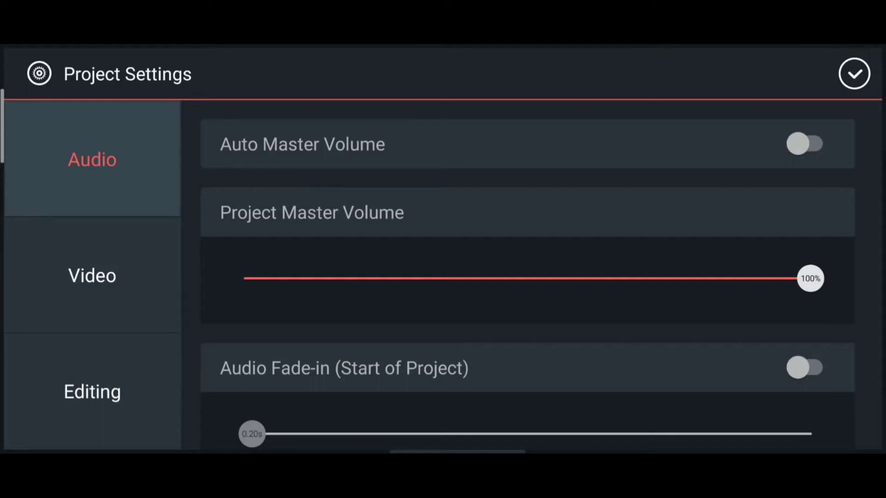
click(93, 393)
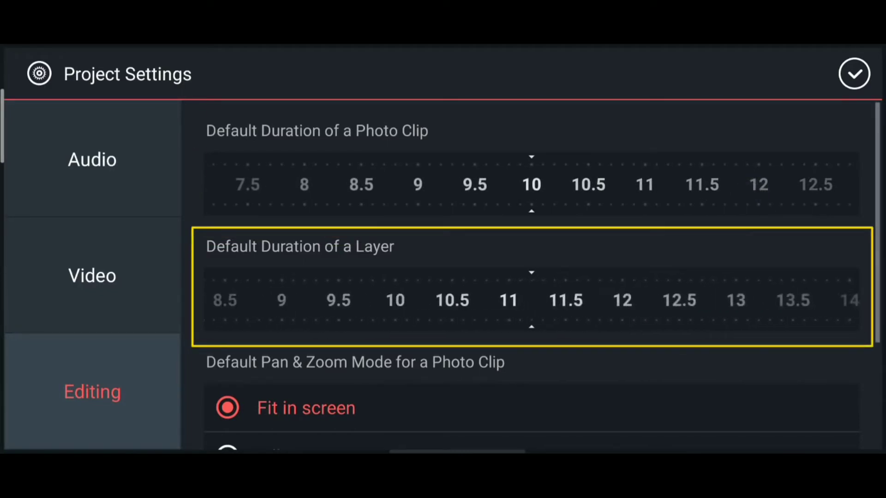
drag(508, 300, 652, 300)
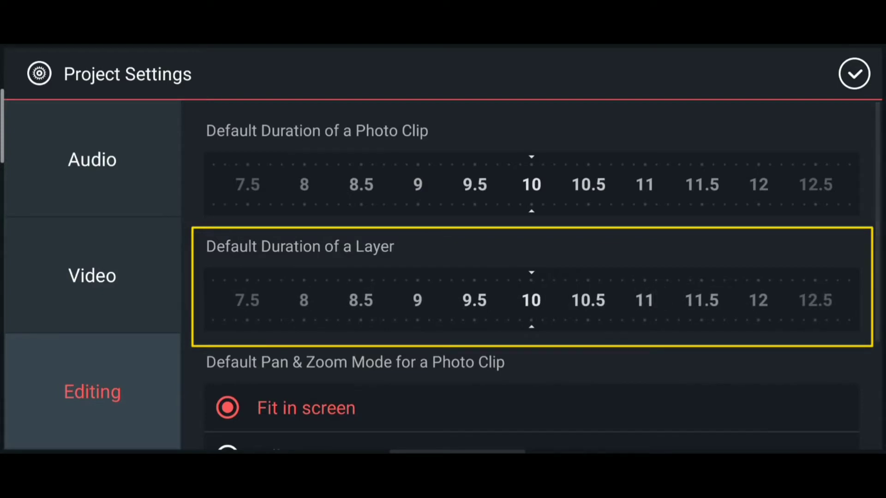
scroll(down, 3)
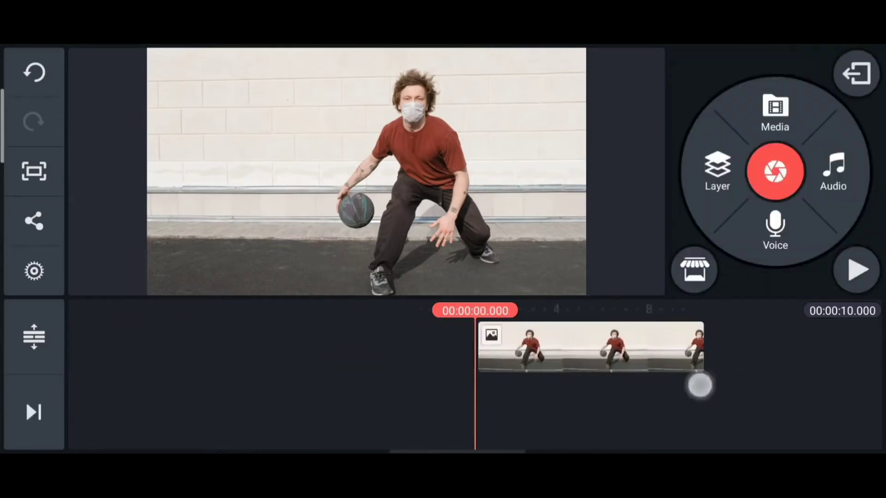
- Leave the basketball project and return to the KineMaster home project list
click(775, 109)
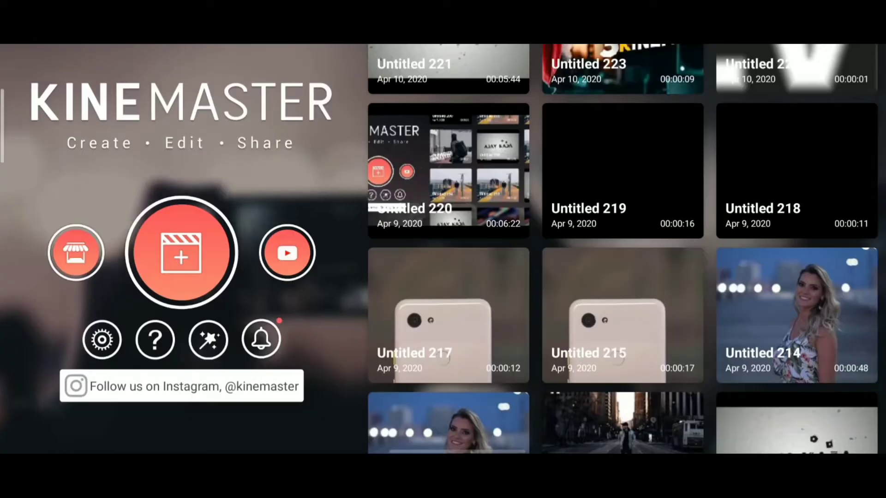
click(441, 314)
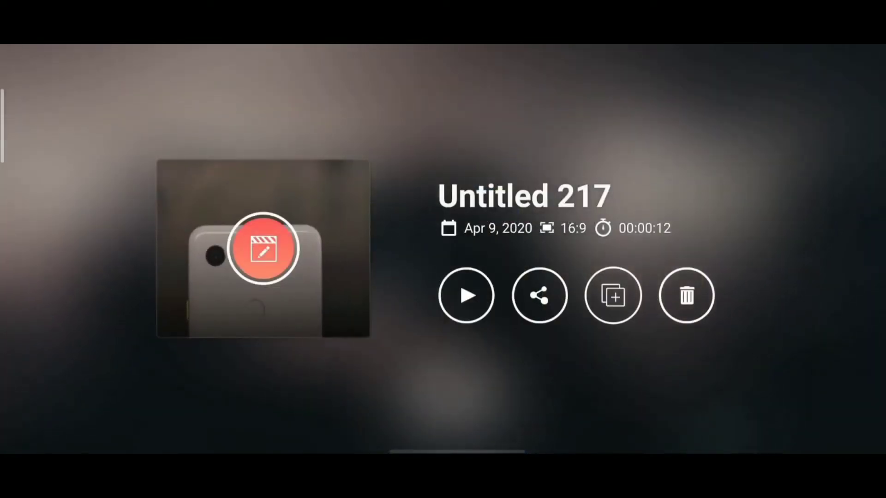
click(539, 296)
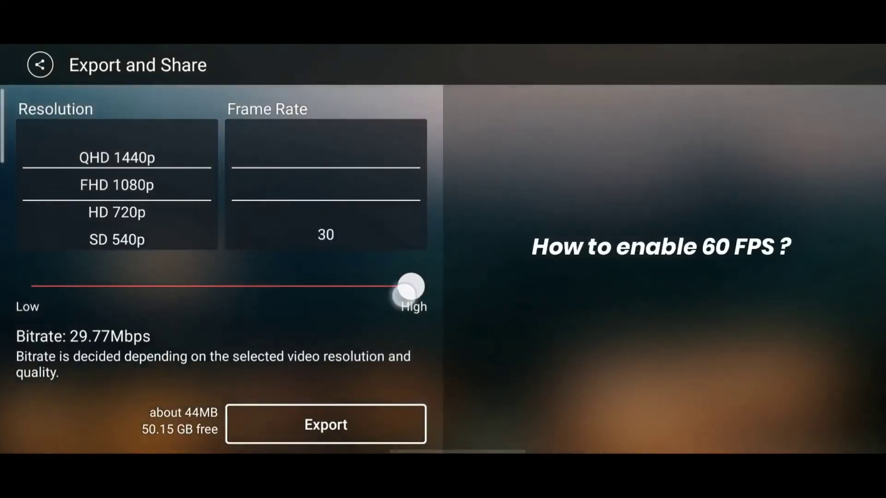
scroll(down, 3)
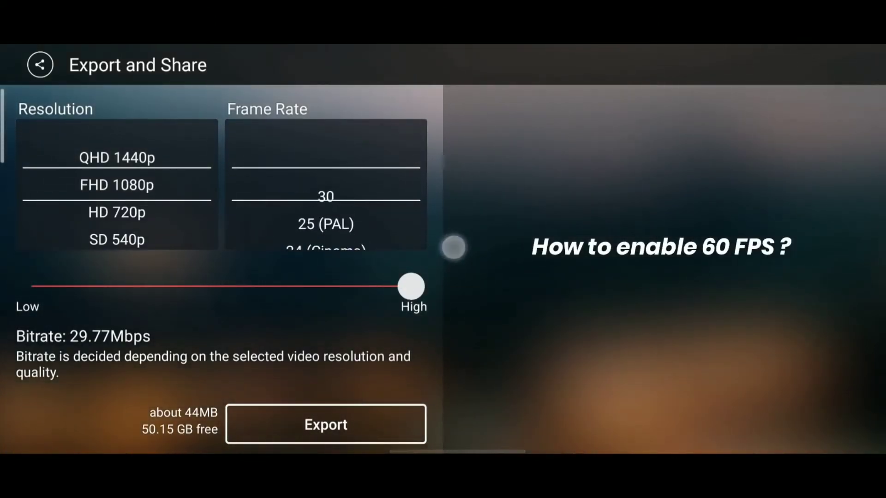
click(40, 64)
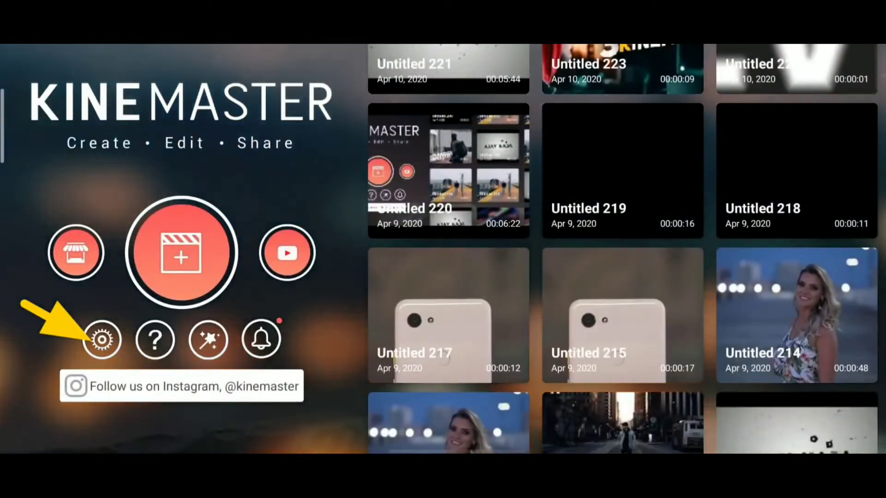
- Enable 60fps export and 240fps import in Advanced and Experimental Settings after accepting the warning
click(101, 339)
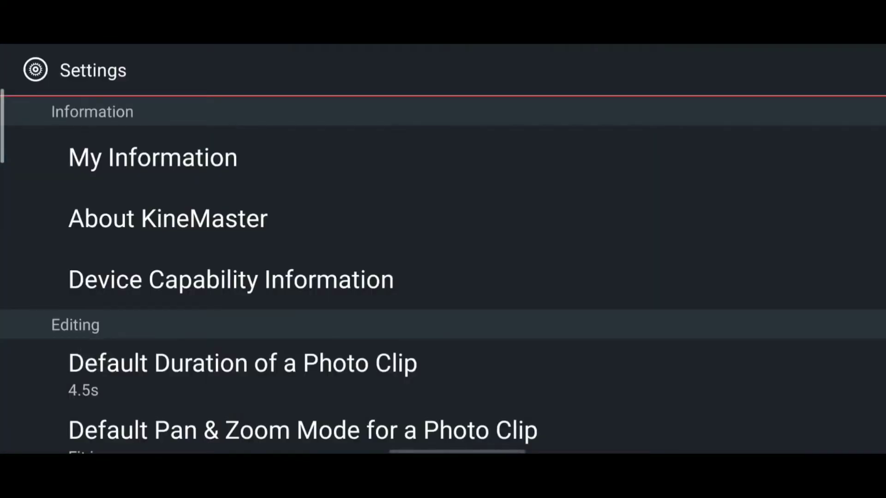
scroll(down, 3)
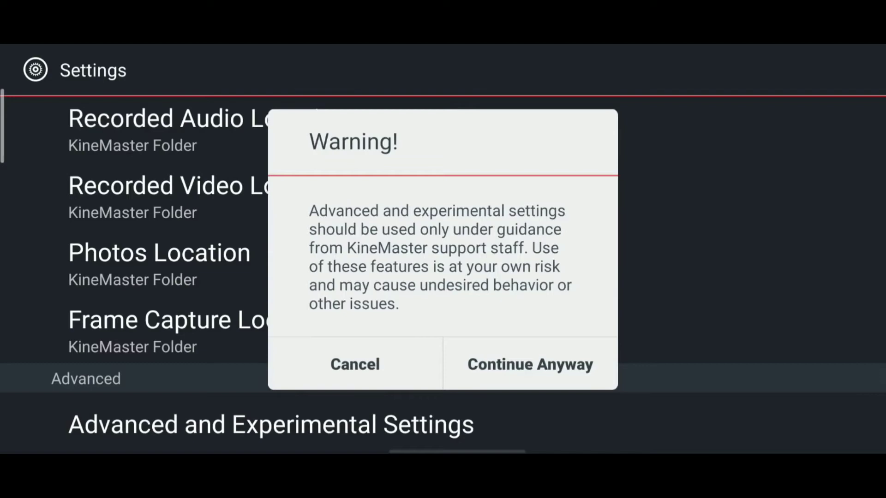
click(530, 365)
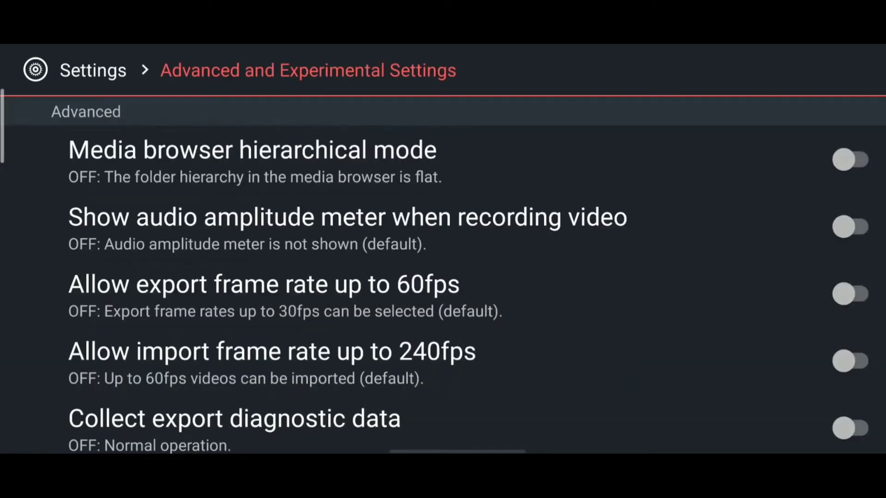
click(854, 294)
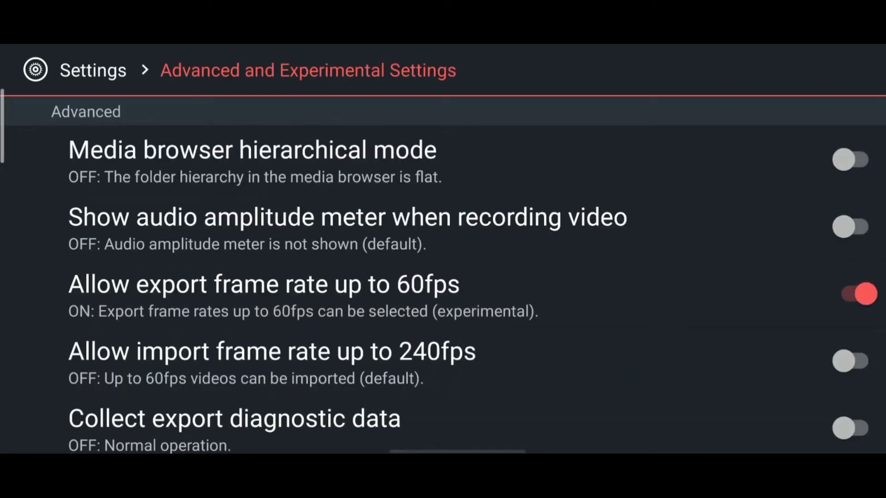
click(858, 366)
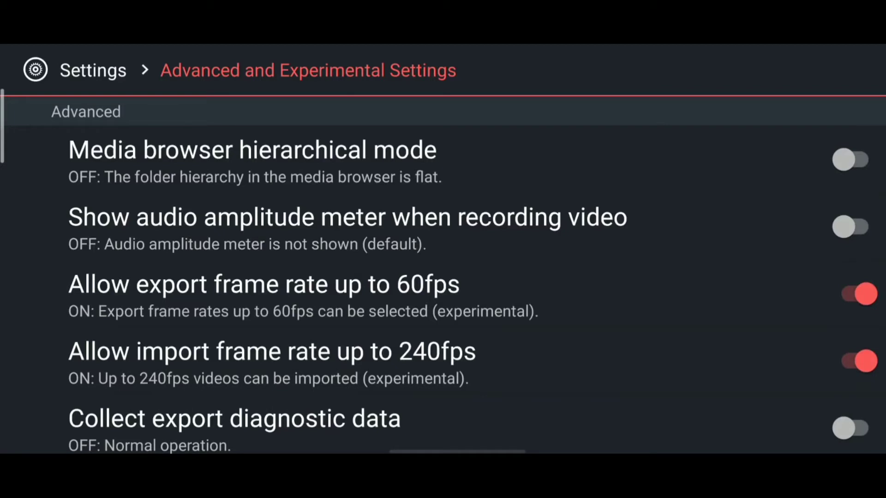
scroll(down, 3)
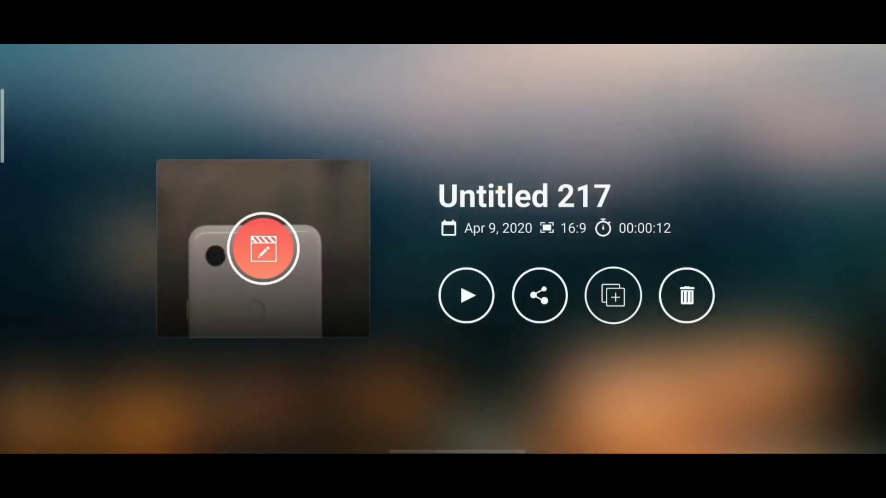
- Back out of the Untitled 217 project details to the home screen
click(539, 296)
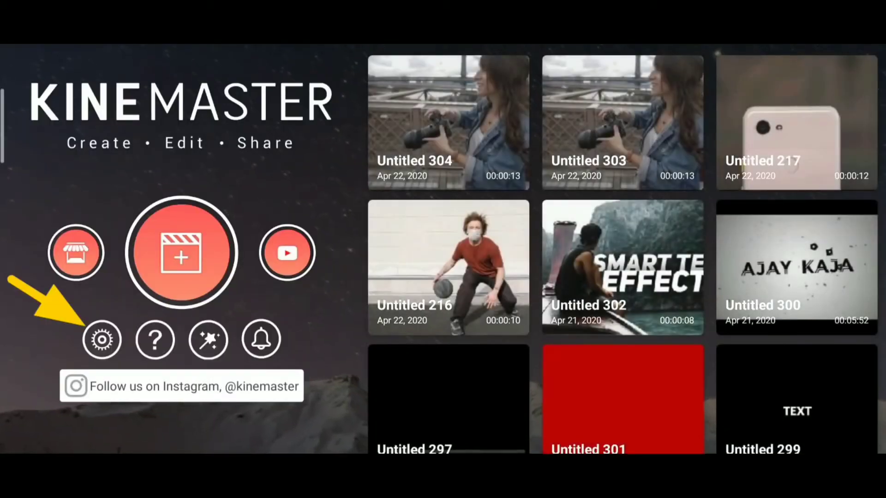
- Turn on Unlimited Video Layer Mode in advanced settings and confirm the warning
click(103, 340)
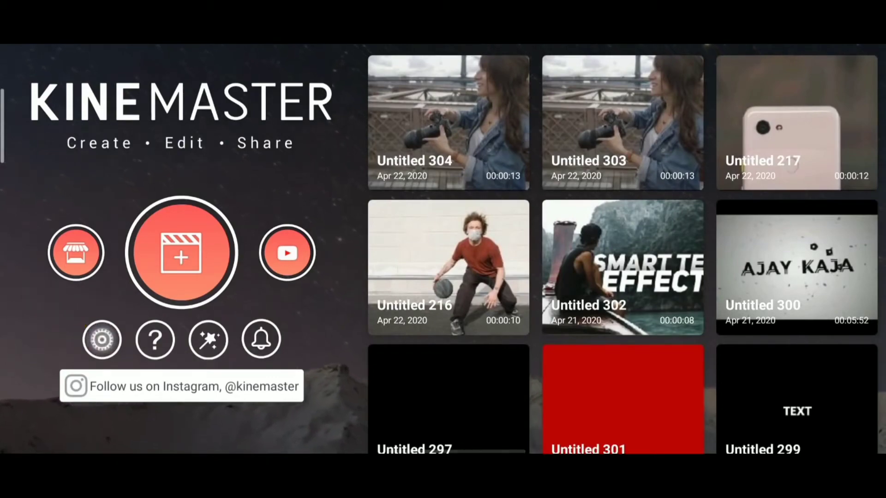
click(102, 340)
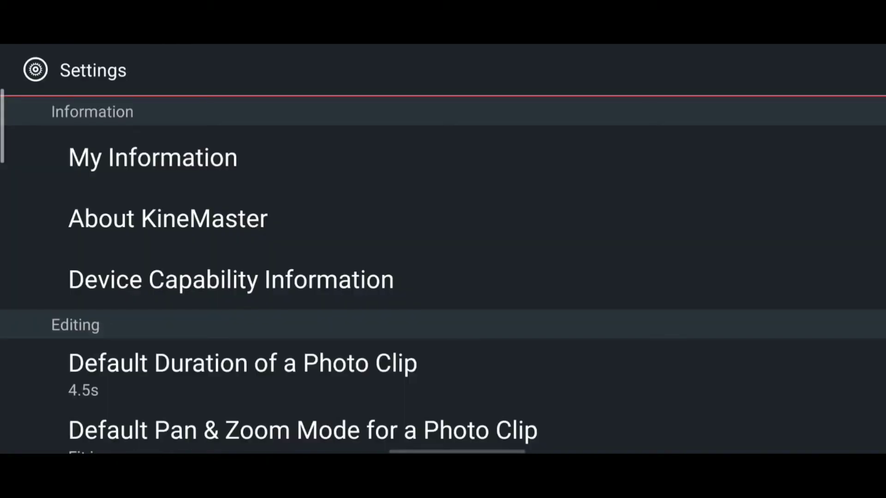
scroll(down, 3)
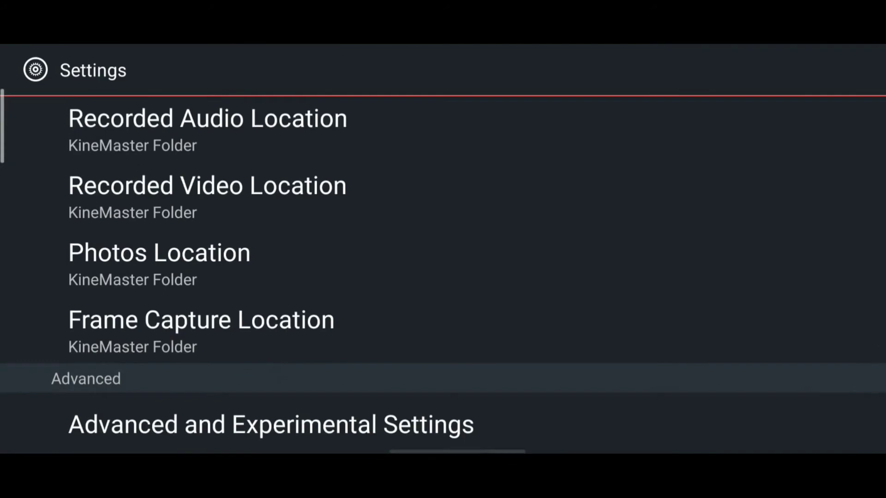
click(256, 424)
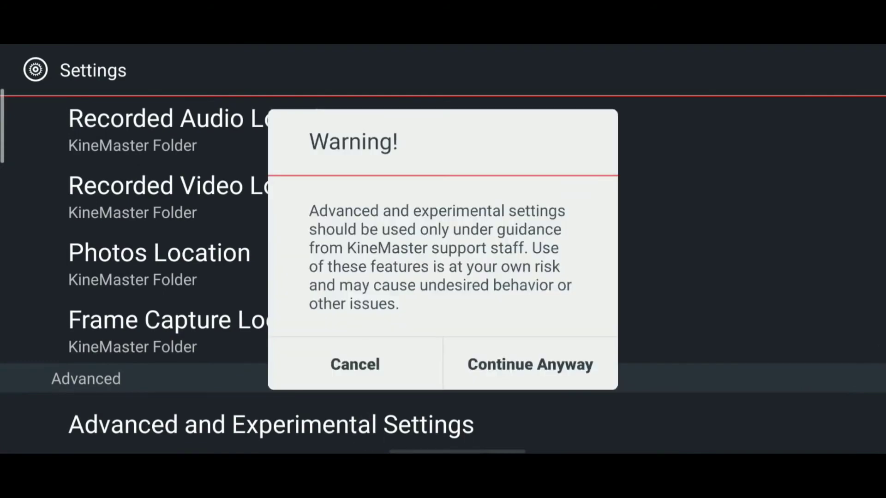
click(531, 364)
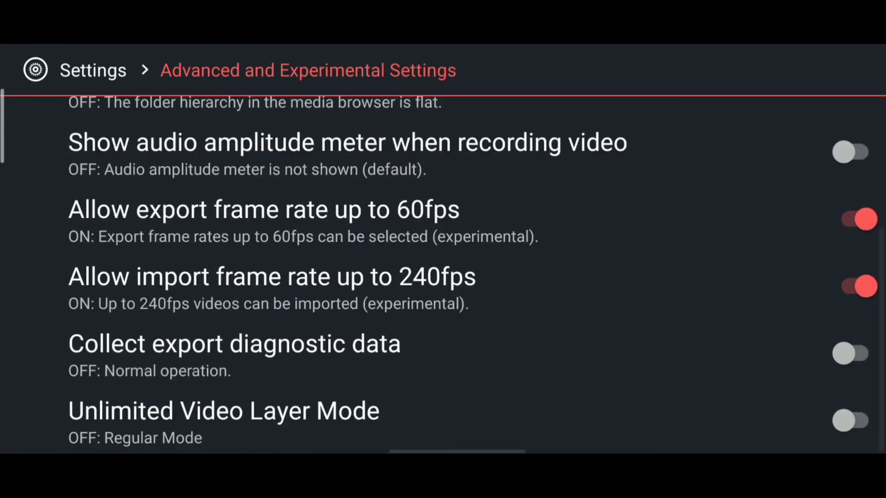
click(857, 421)
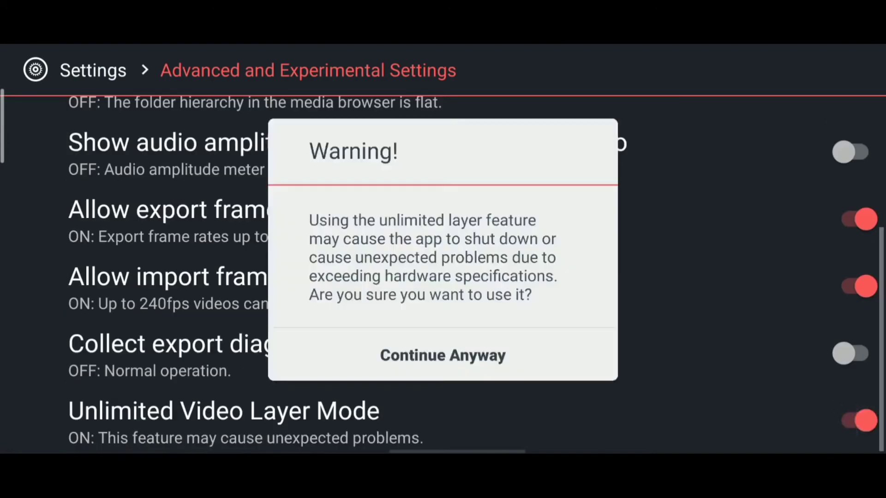
click(443, 355)
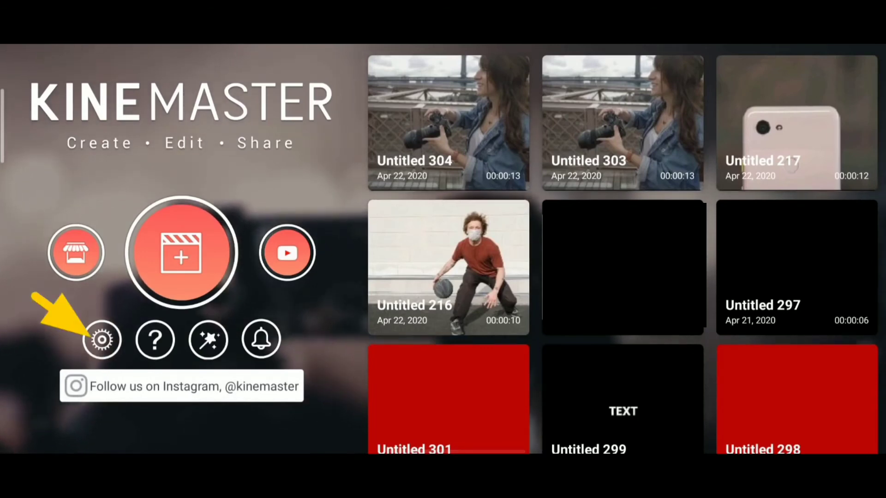
- Start the Hardware Performance Analysis from Device Capability Information
click(103, 339)
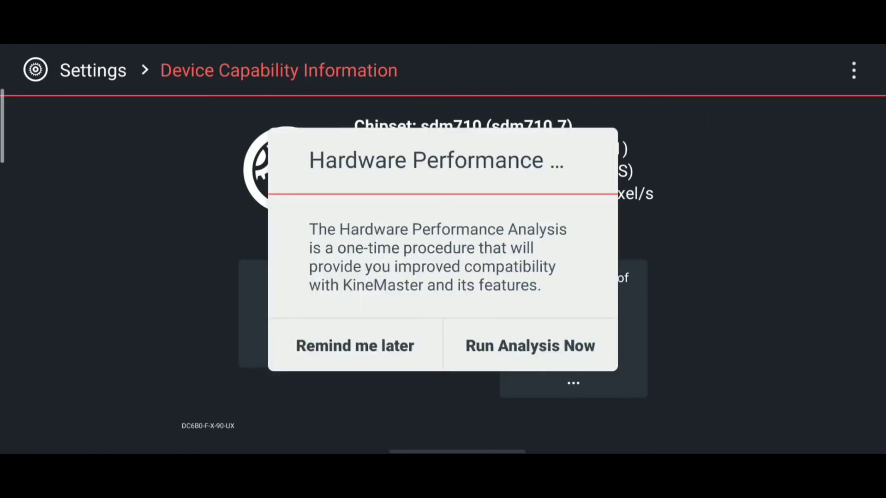
click(530, 345)
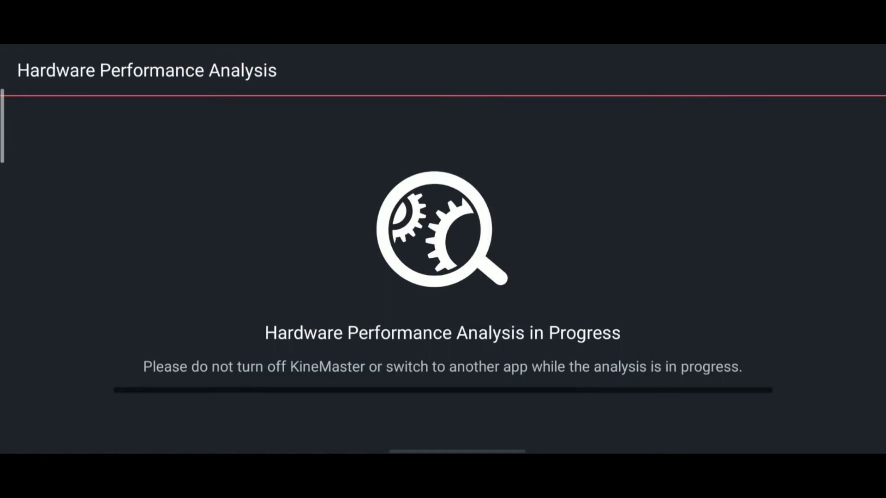